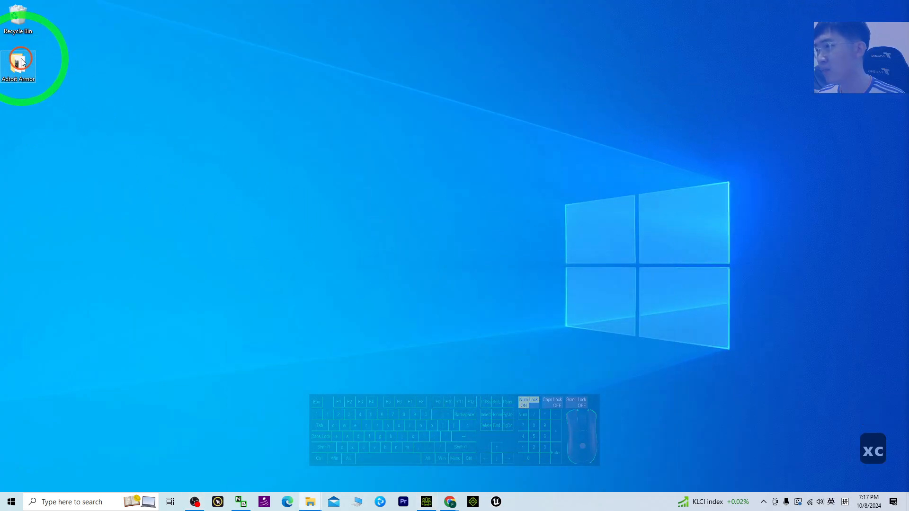
Step: Open the desktop's Adroit Armor folder and reposition the Explorer window
double_click(18, 62)
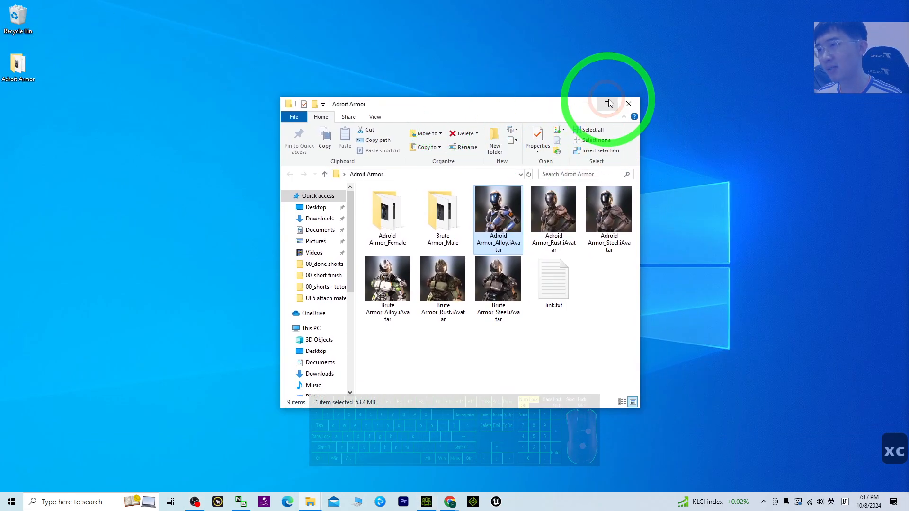
click(607, 104)
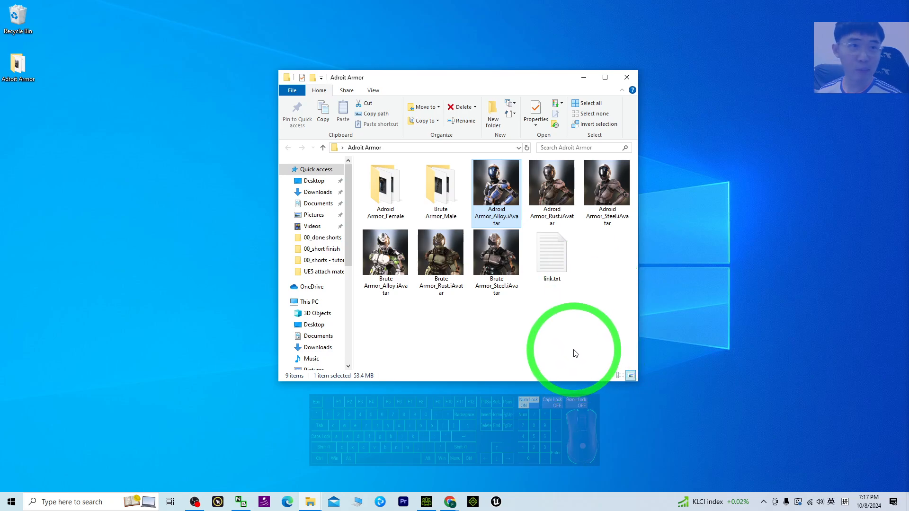
mouse_move(585, 335)
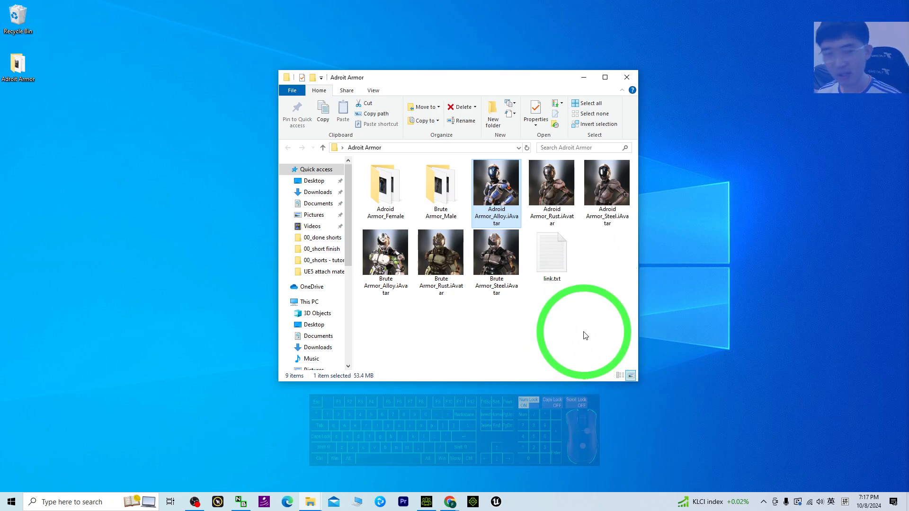
mouse_move(651, 201)
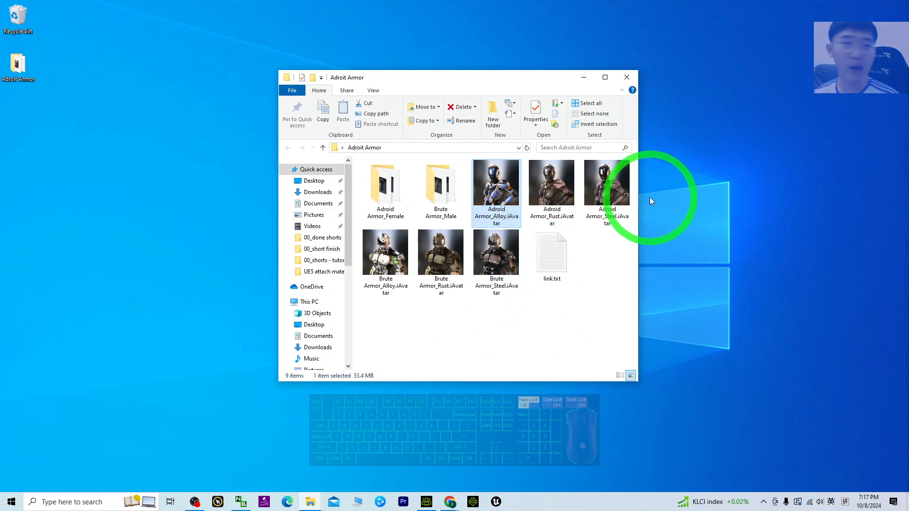
mouse_move(723, 294)
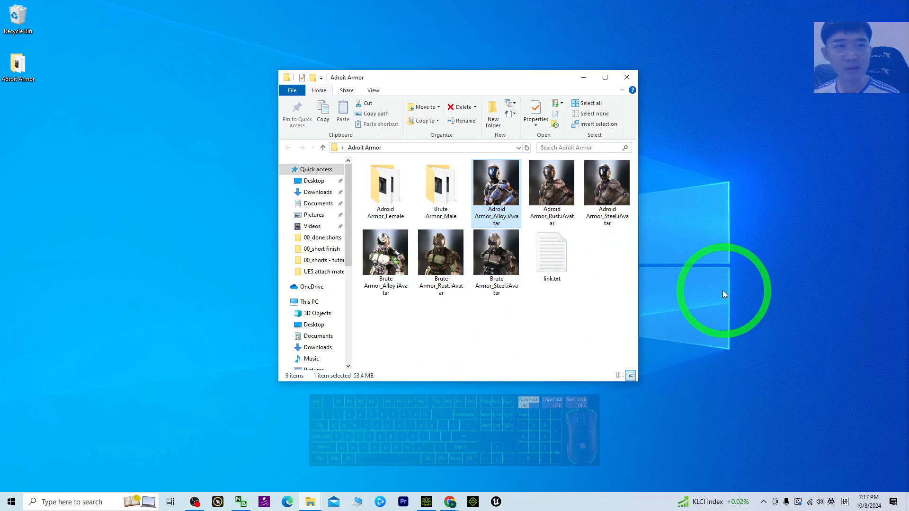
mouse_move(485, 348)
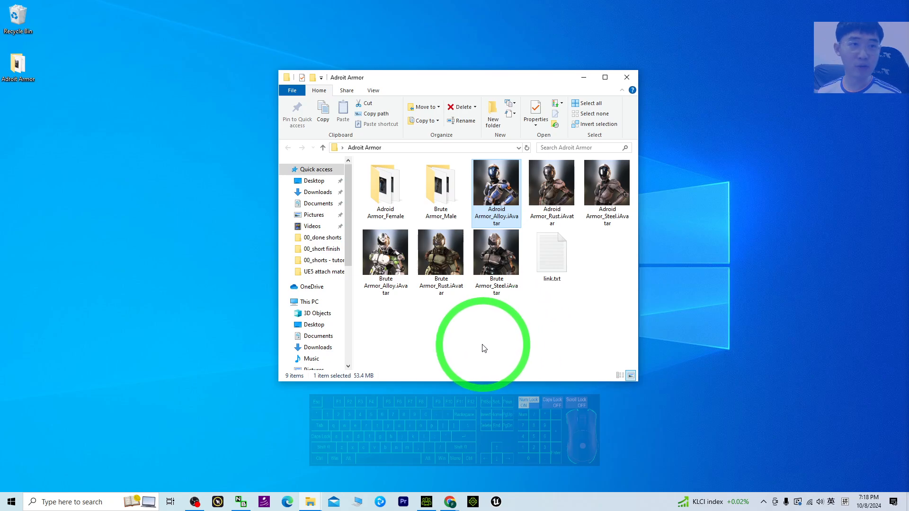
mouse_move(481, 137)
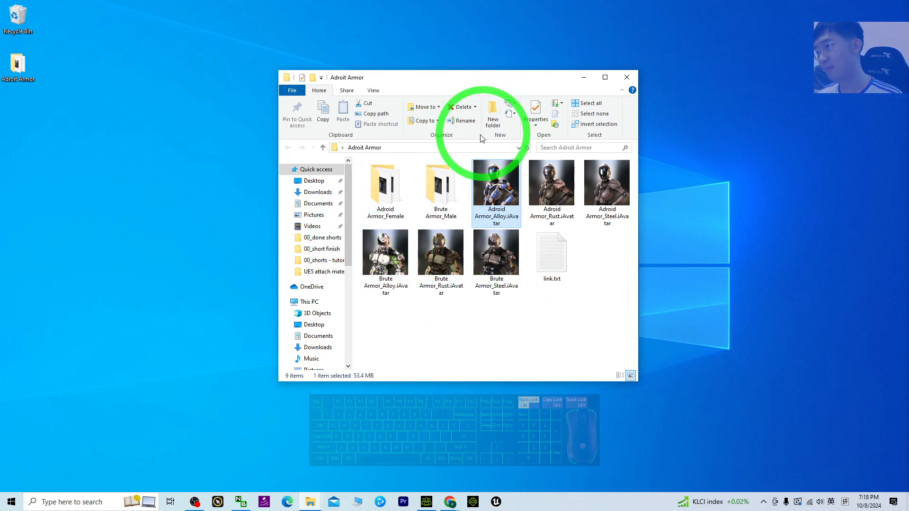
Step: Load Adroid_Armor_Alloy.iAvatar, then swap in CC4 Camila 1 using Replace All
click(384, 186)
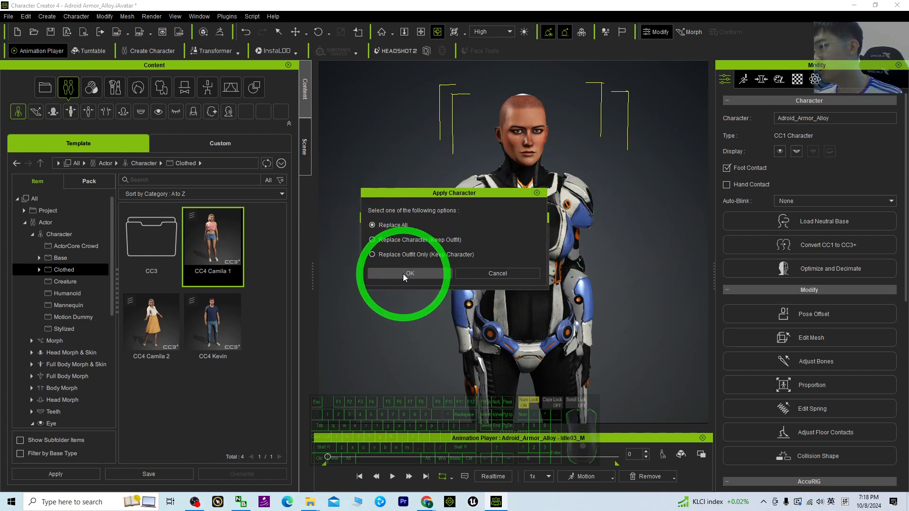
click(410, 273)
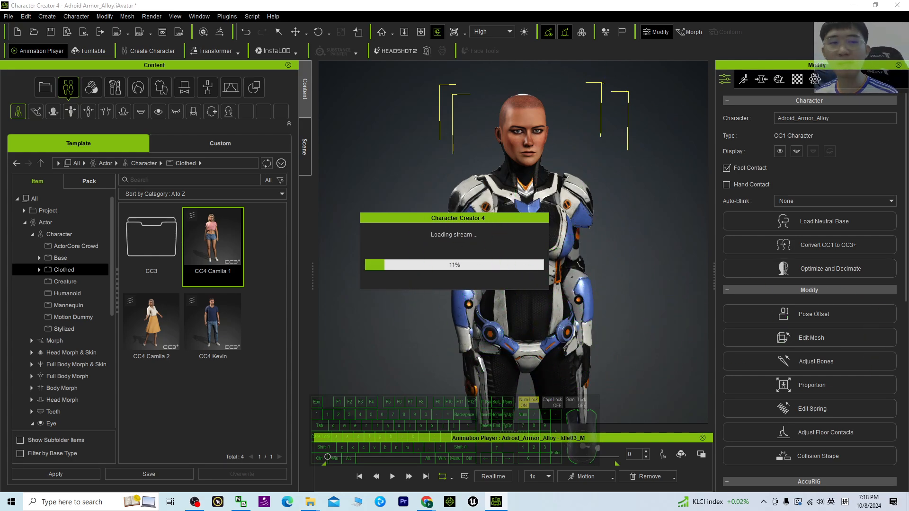
double_click(212, 237)
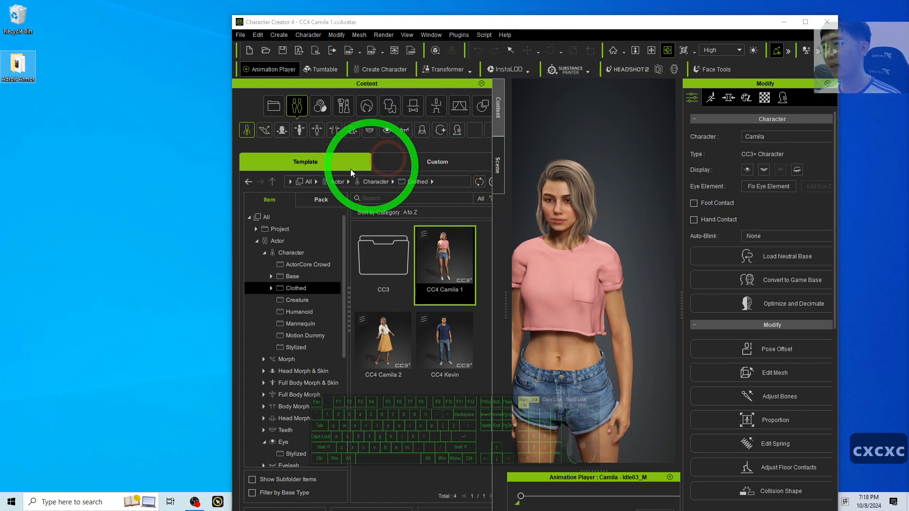
Step: Open the Adroid Armor_Female folder and display its files as large icons
double_click(18, 64)
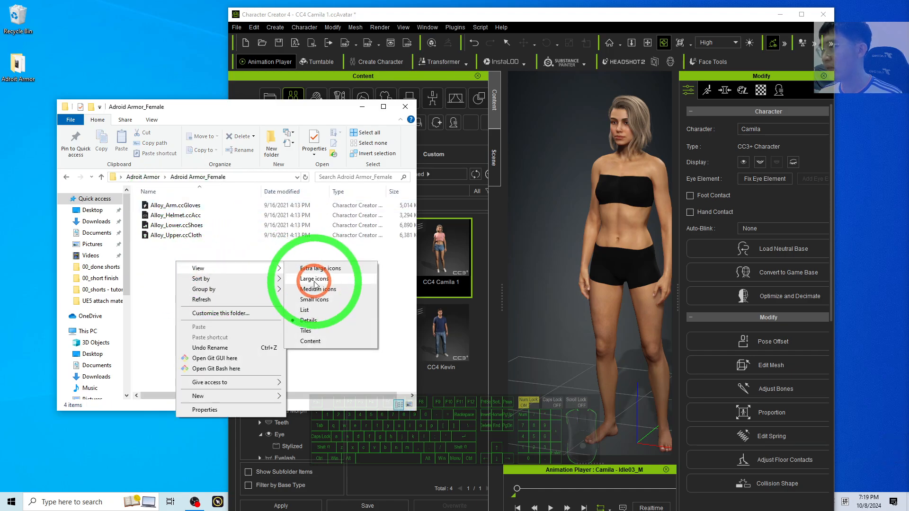
click(314, 279)
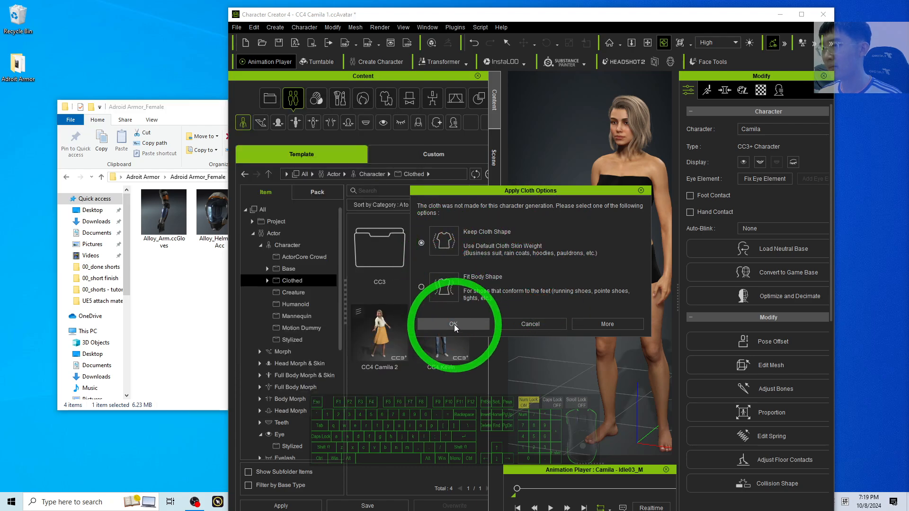
Step: Apply Alloy_Upper, Alloy_Lower and Alloy_Arm to Camila, then maximize Character Creator
click(453, 323)
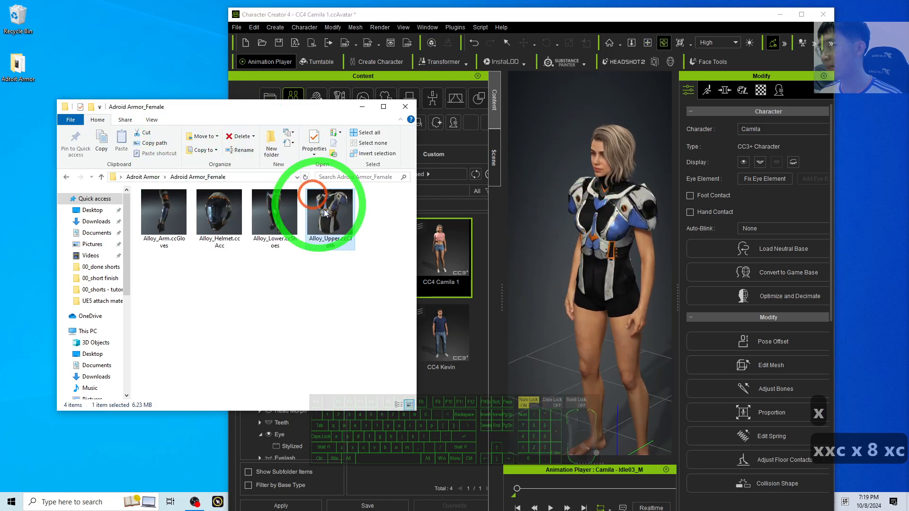
double_click(274, 212)
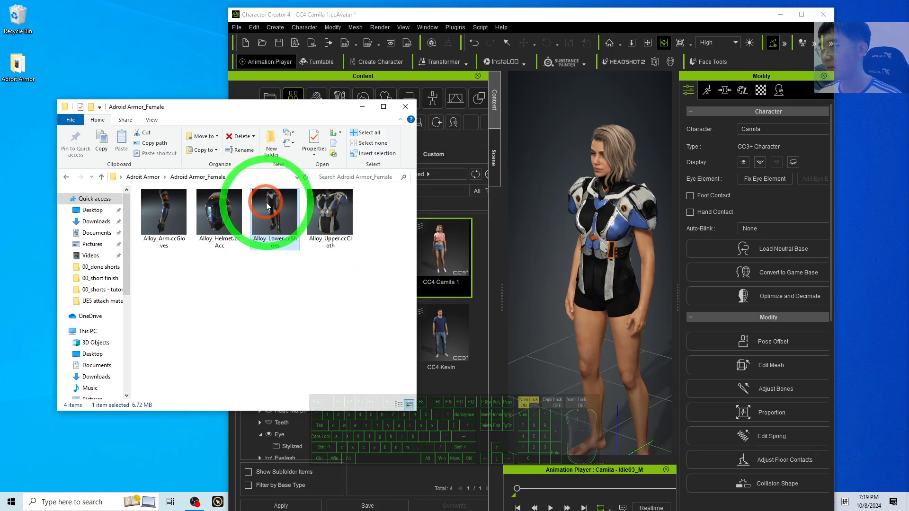
double_click(274, 212)
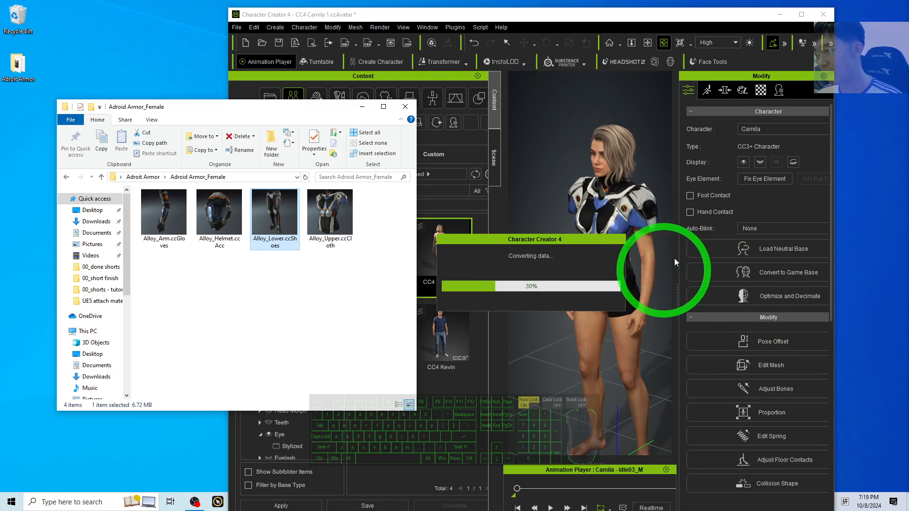
mouse_move(522, 195)
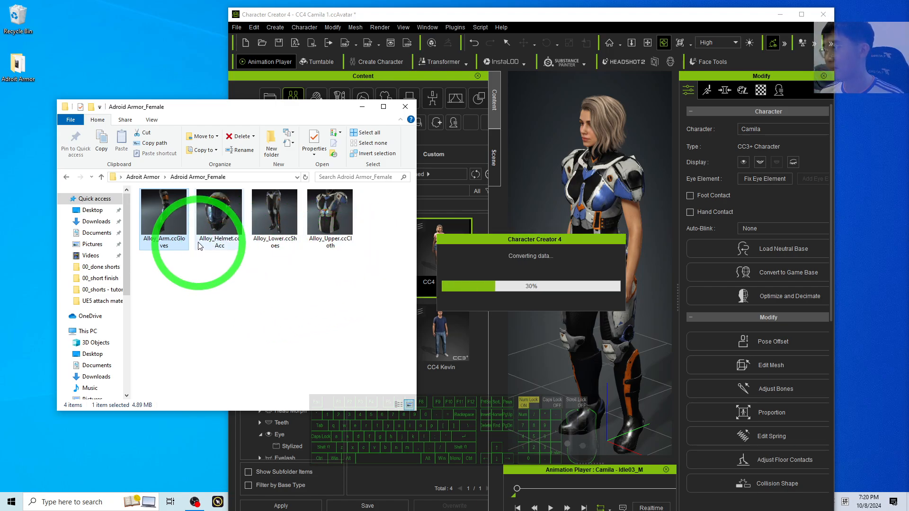
click(219, 211)
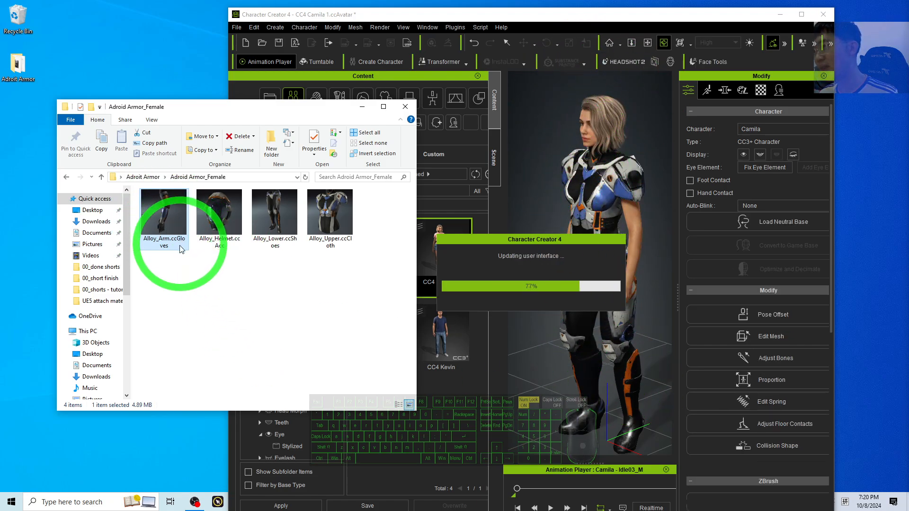
double_click(165, 212)
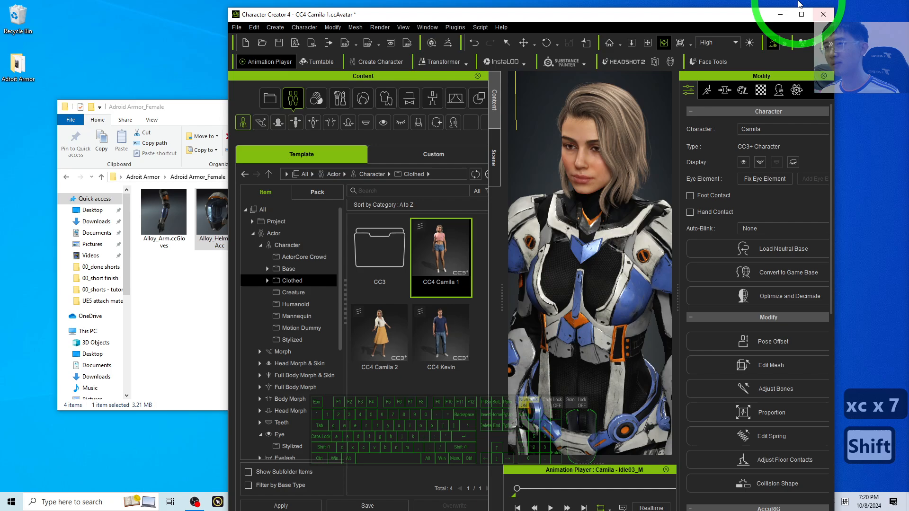
click(800, 13)
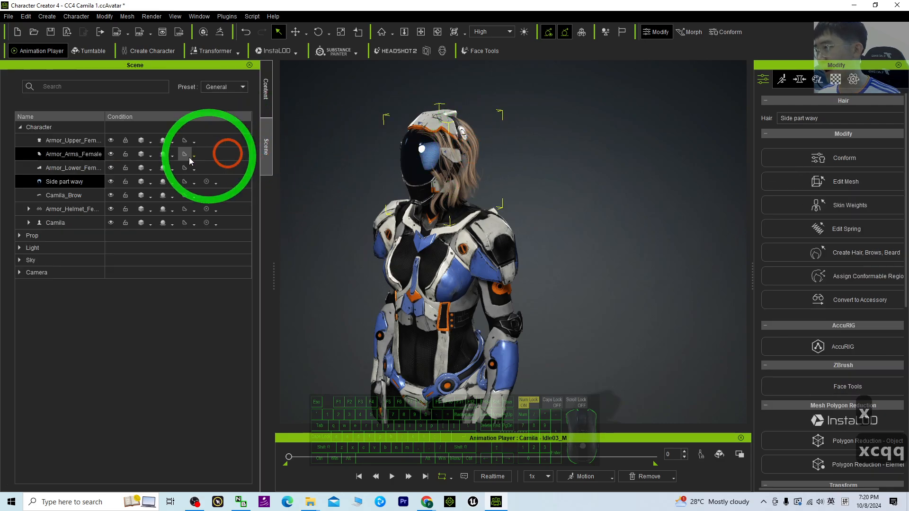
Step: Turn off the helmet's visibility in the Scene panel and select an armor piece
click(111, 182)
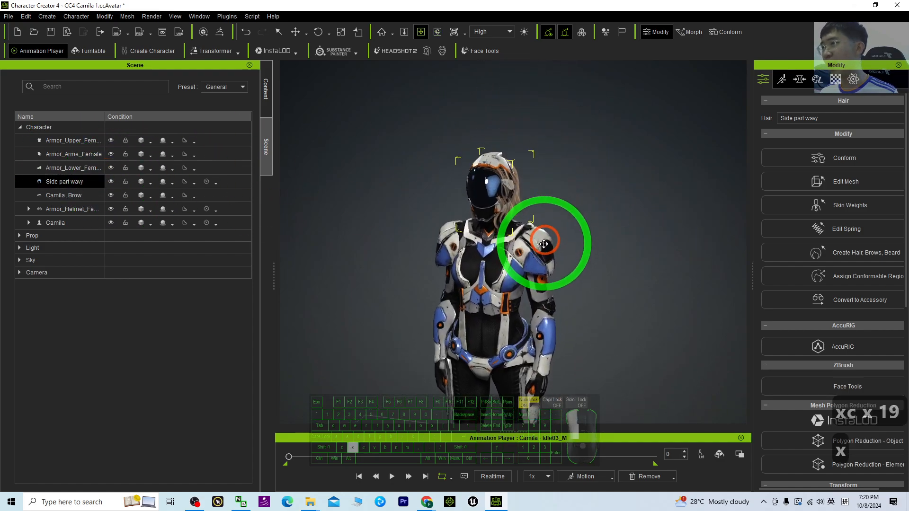
click(73, 209)
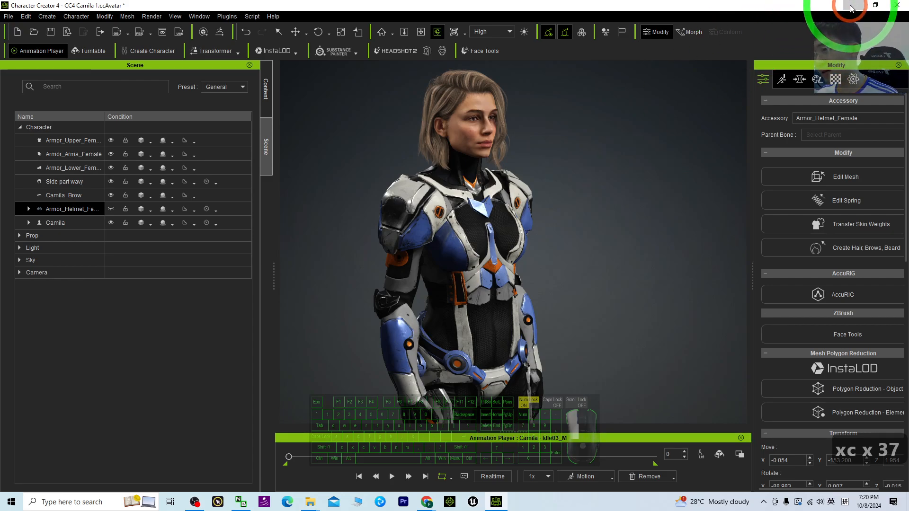
Step: Minimize CC4, view Brute Armor_Male parts as large icons, then return to Adroit Armor
click(849, 8)
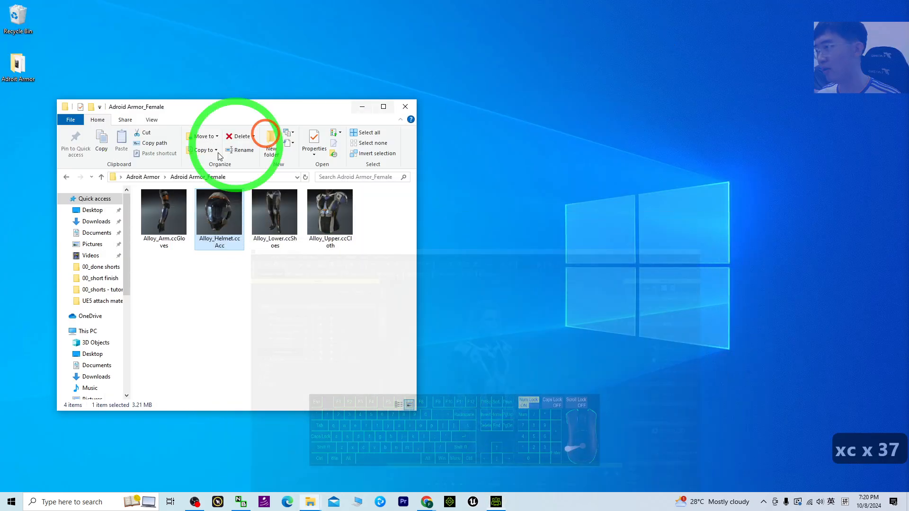
click(66, 177)
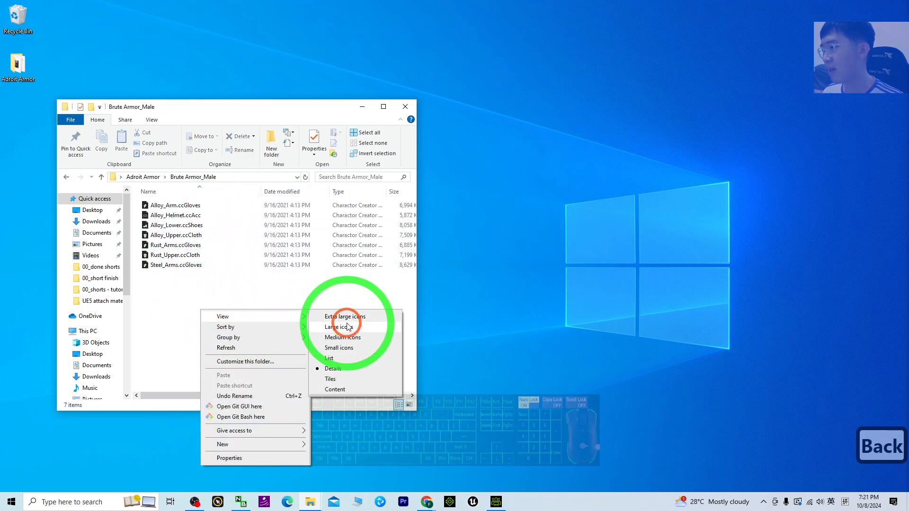
click(338, 326)
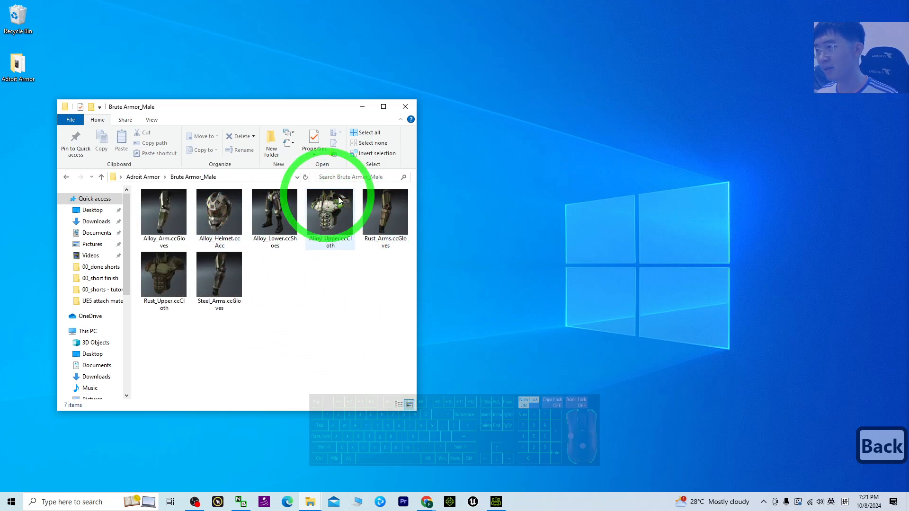
mouse_move(330, 308)
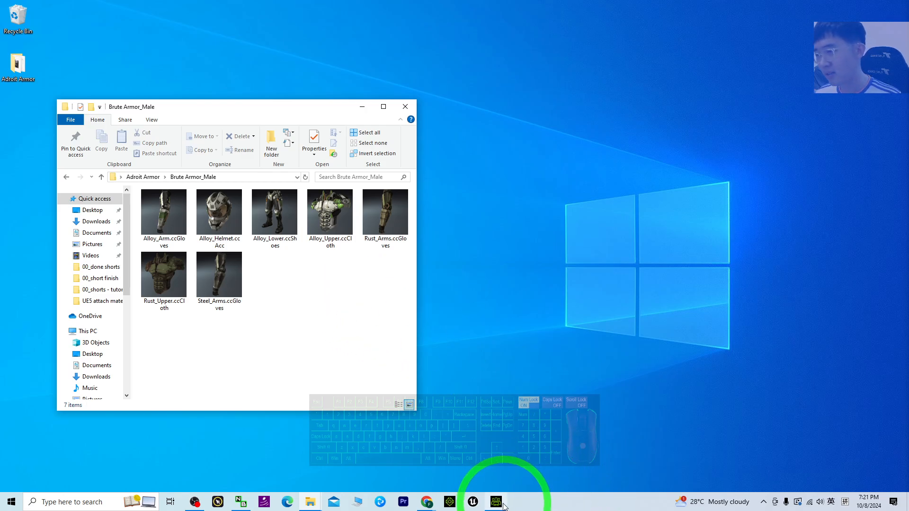
click(494, 502)
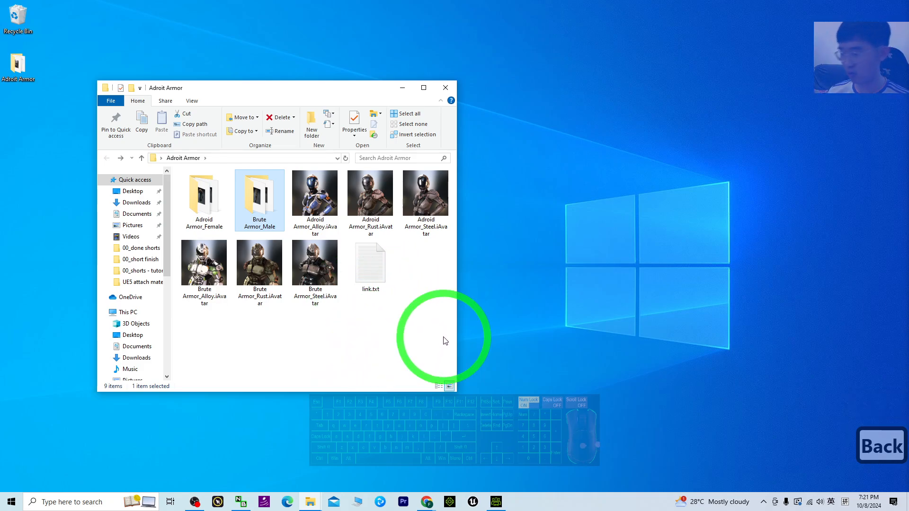
mouse_move(382, 321)
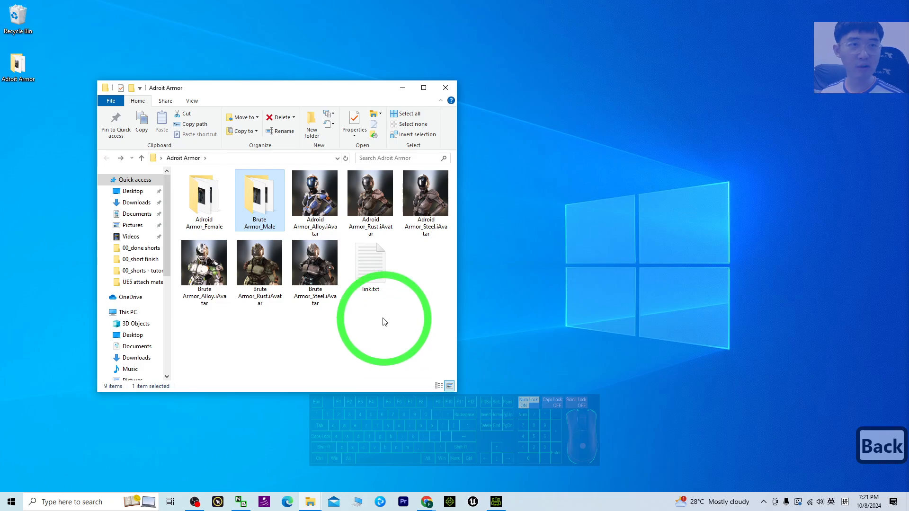
Step: Restore the armored Camila in Character Creator 4 from the taskbar
click(495, 501)
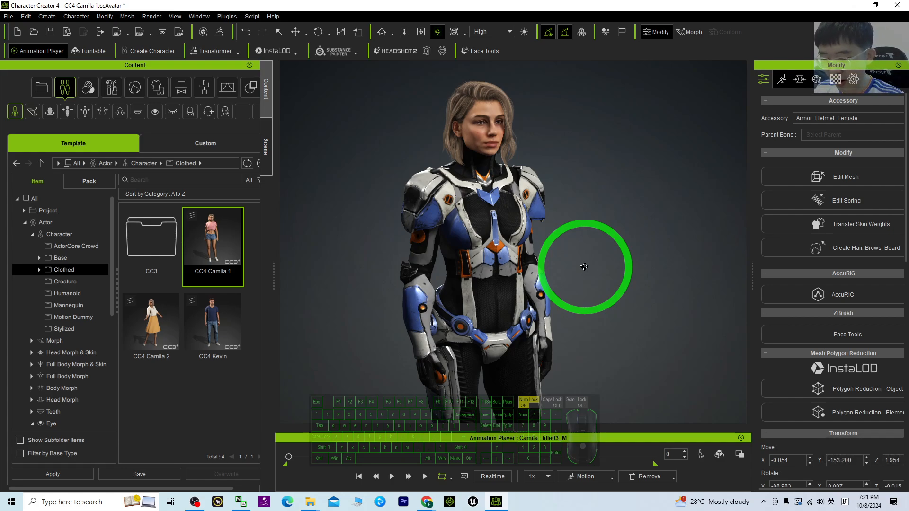
mouse_move(642, 349)
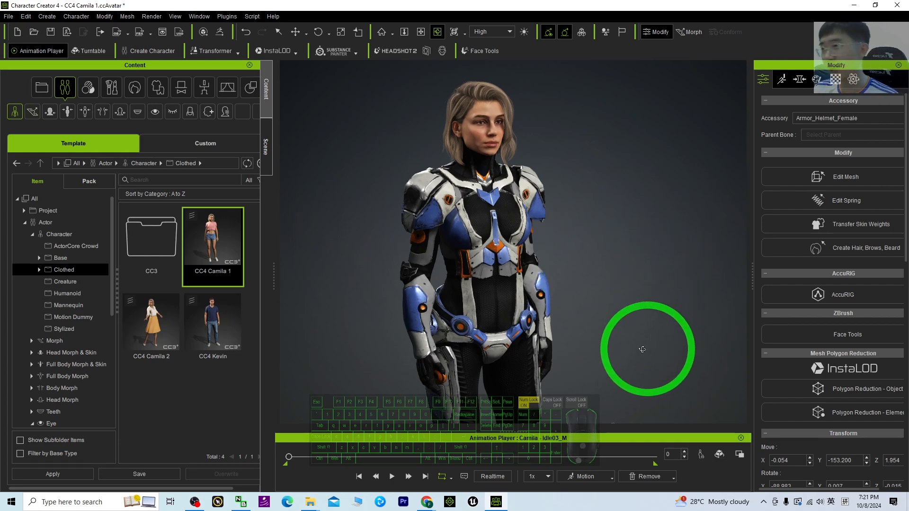